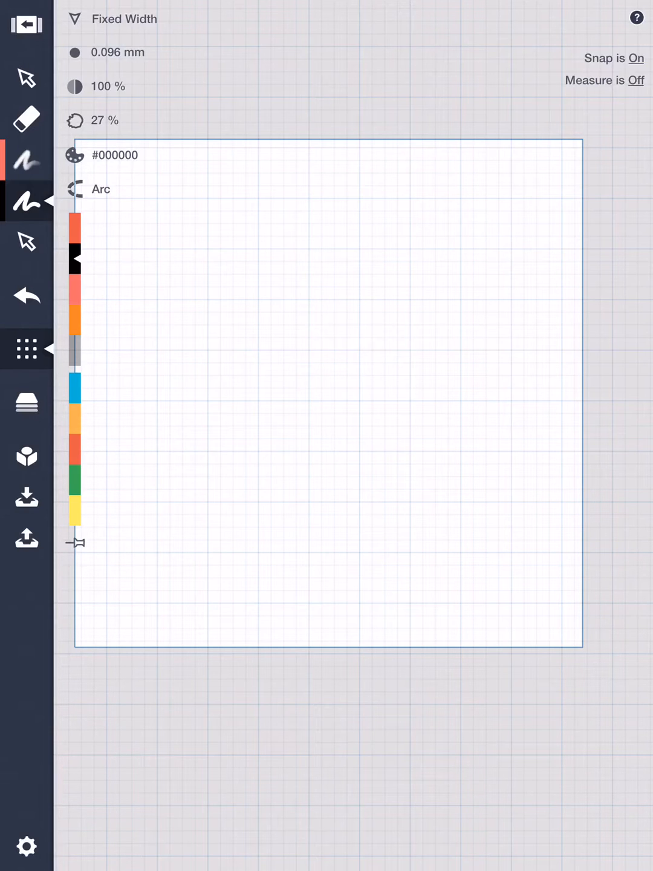
Step: Sketch the four hand-drawn edges of a large square across the page
{"action": "left_click_drag", "start_coordinate": [156, 250], "coordinate": [260, 248]}
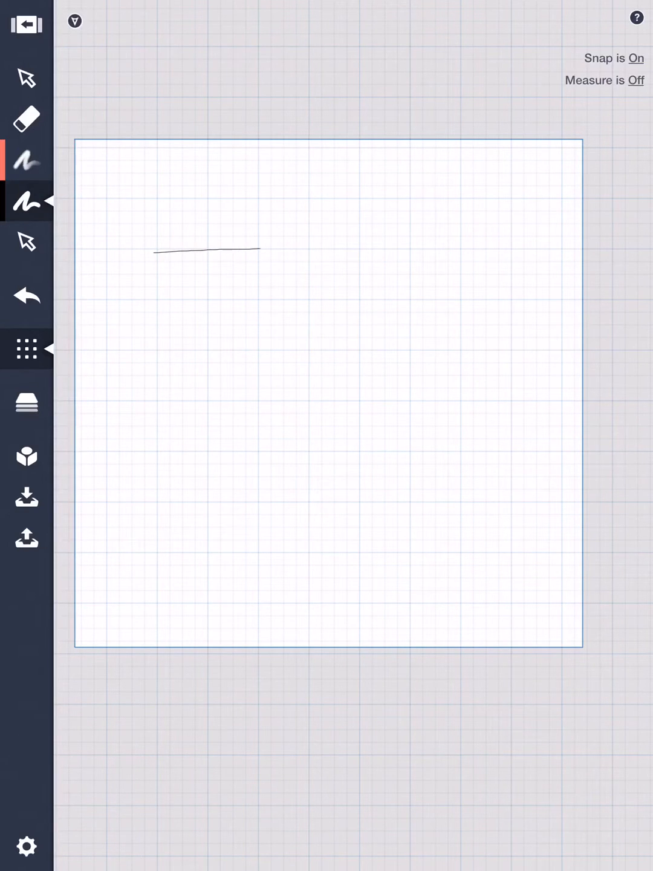
{"action": "left_click_drag", "start_coordinate": [260, 247], "coordinate": [448, 247]}
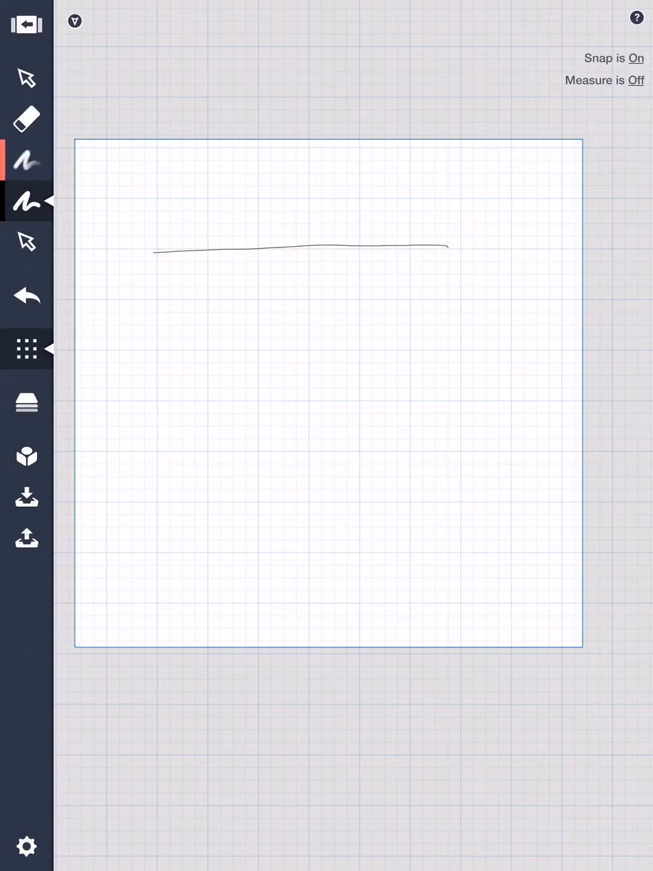
{"action": "left_click_drag", "start_coordinate": [448, 248], "coordinate": [448, 326]}
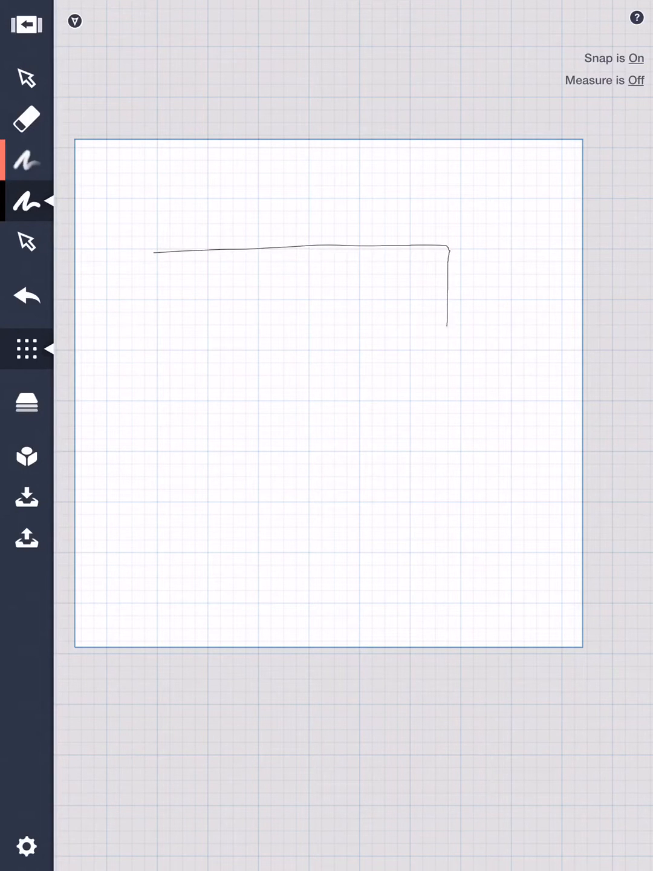
{"action": "left_click_drag", "start_coordinate": [448, 254], "coordinate": [445, 557]}
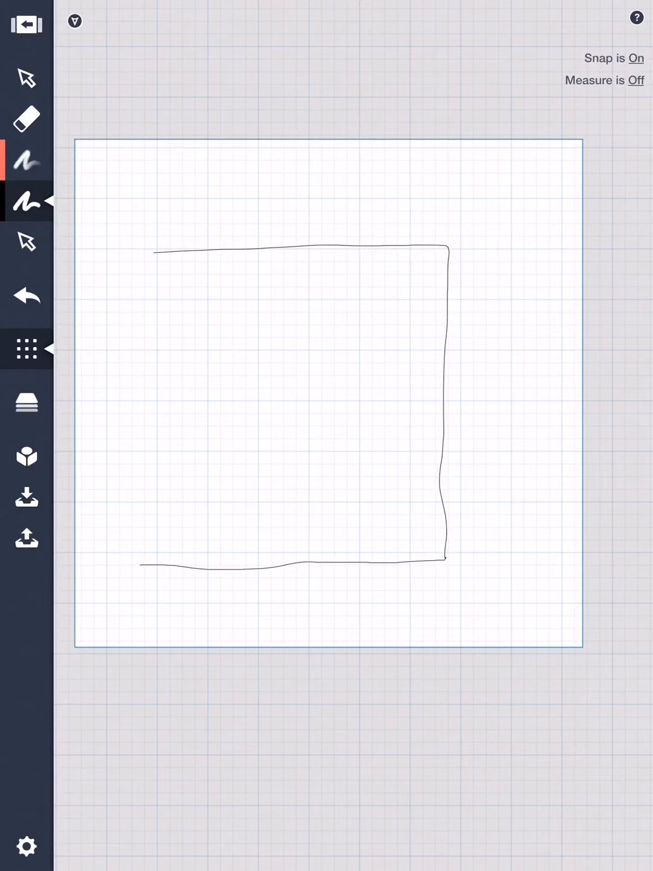
{"action": "left_click_drag", "start_coordinate": [150, 273], "coordinate": [135, 566]}
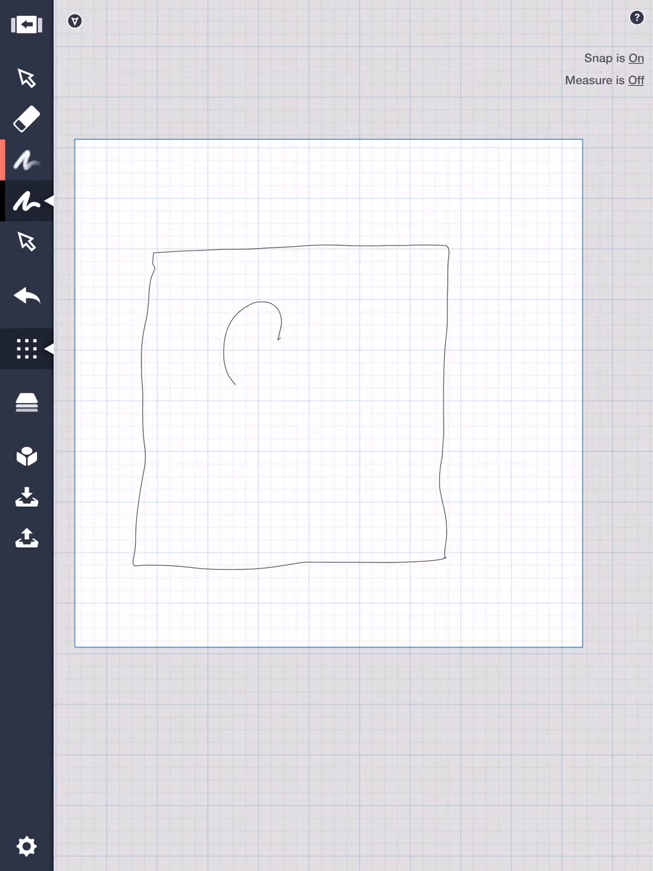
Step: Draw a second curved lobe of the shape inside the square
{"action": "left_click_drag", "start_coordinate": [276, 314], "coordinate": [302, 375]}
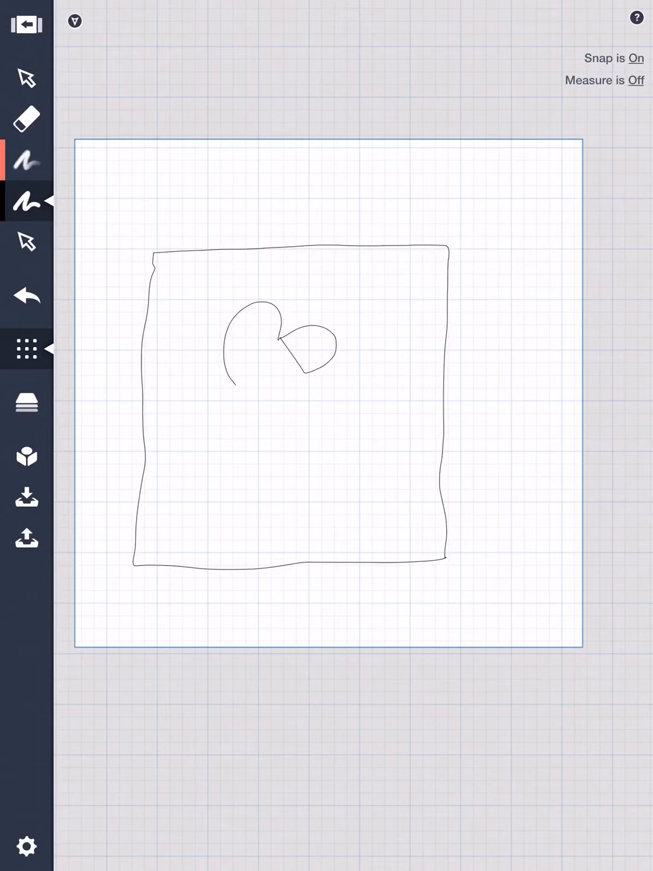
{"action": "left_click", "coordinate": [26, 295]}
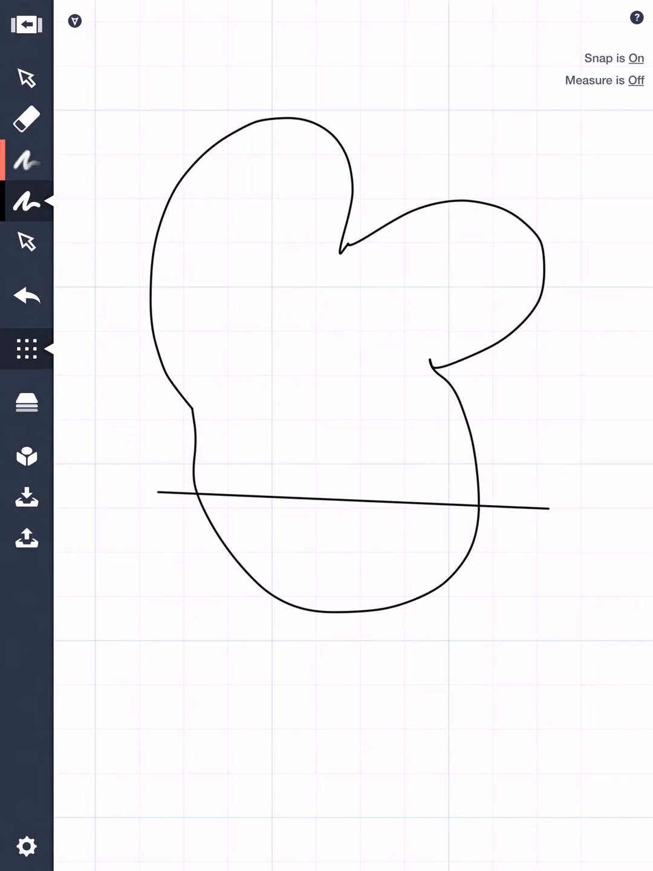
Step: Draw a small straight-edged square below the lobed shape
{"action": "left_click_drag", "start_coordinate": [97, 639], "coordinate": [225, 641]}
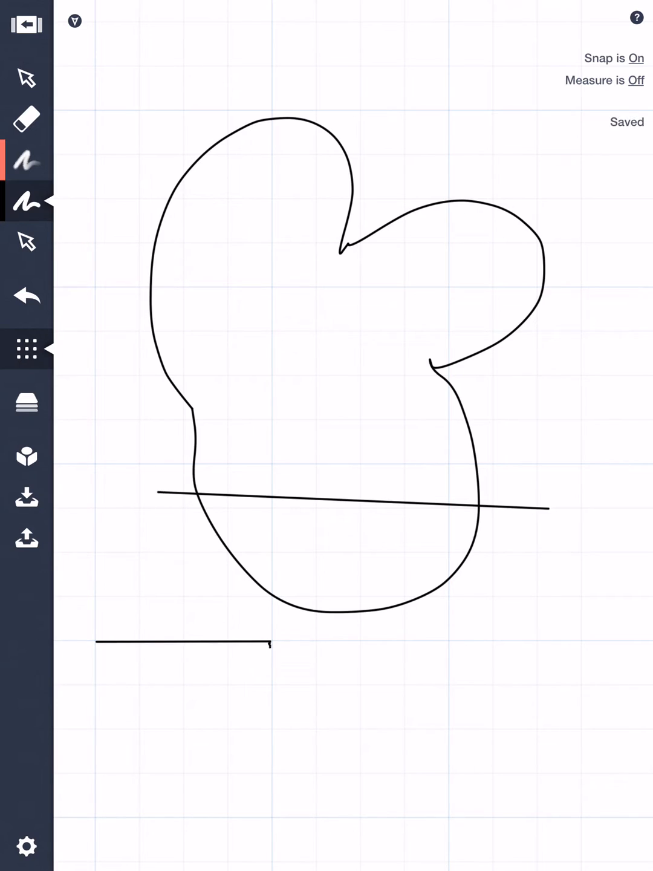
{"action": "left_click_drag", "start_coordinate": [272, 643], "coordinate": [273, 813]}
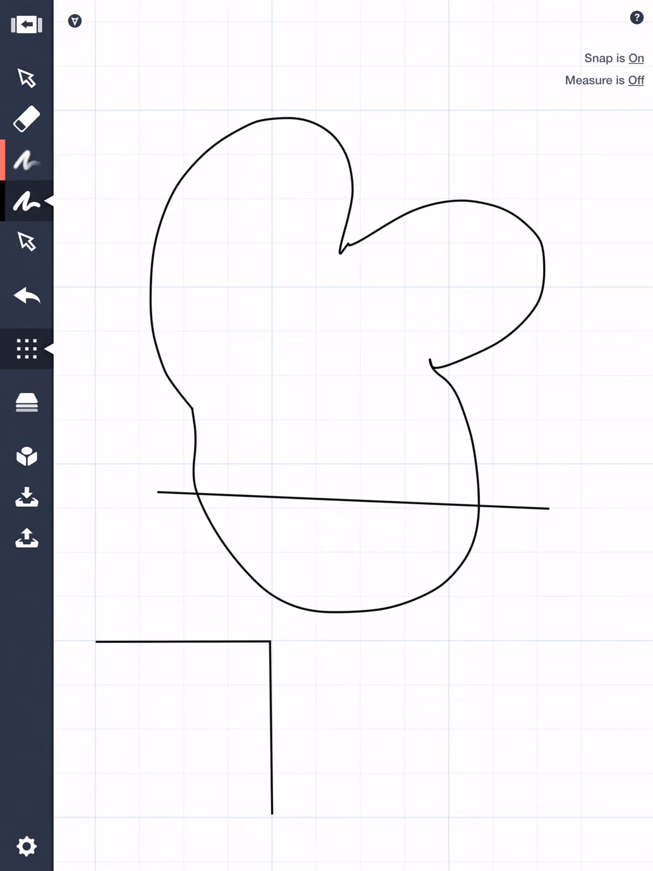
{"action": "left_click_drag", "start_coordinate": [102, 812], "coordinate": [272, 812]}
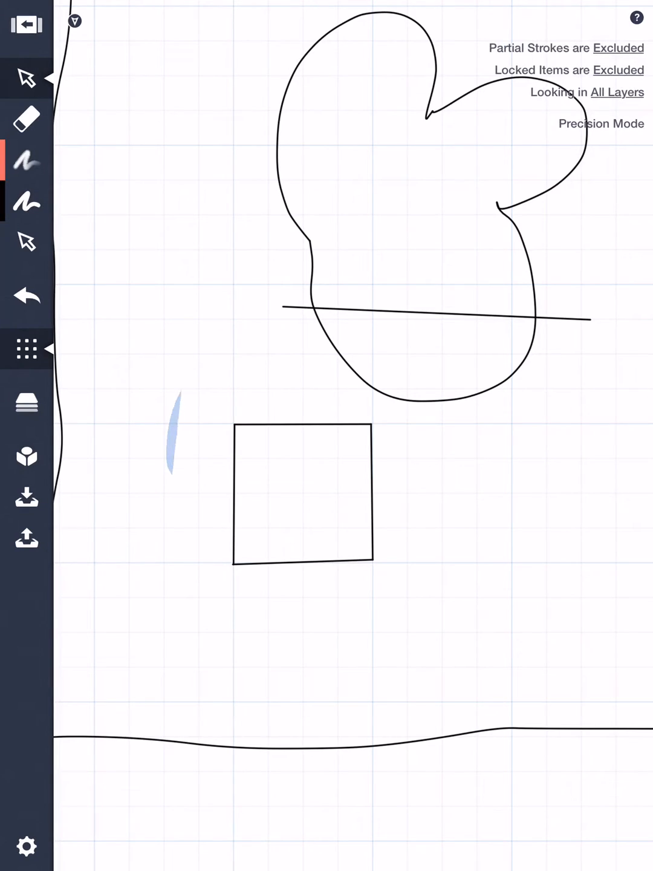
Step: Select and delete the small square, then the line crossing the lobed shape
{"action": "left_click", "coordinate": [302, 494]}
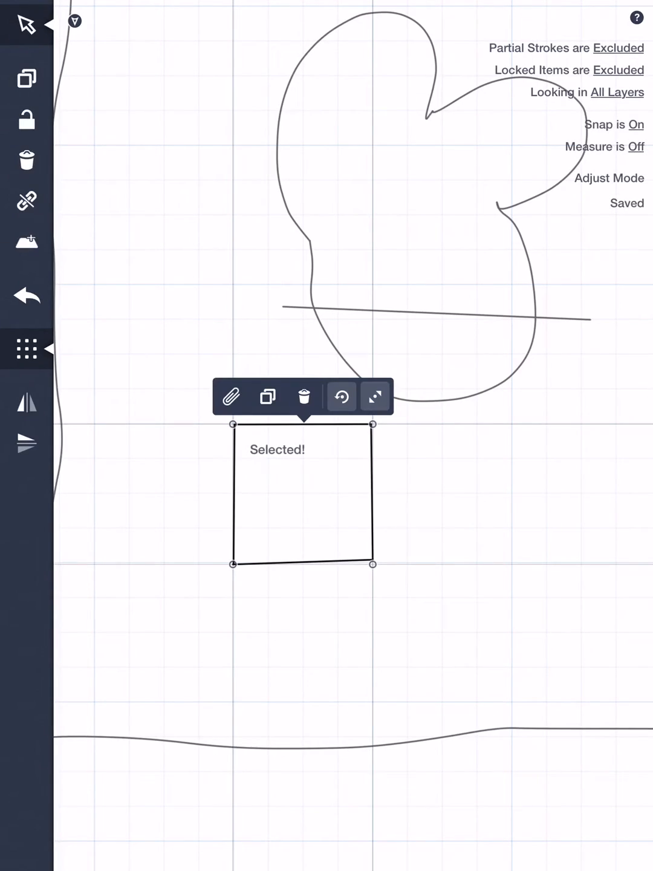
{"action": "left_click", "coordinate": [26, 24]}
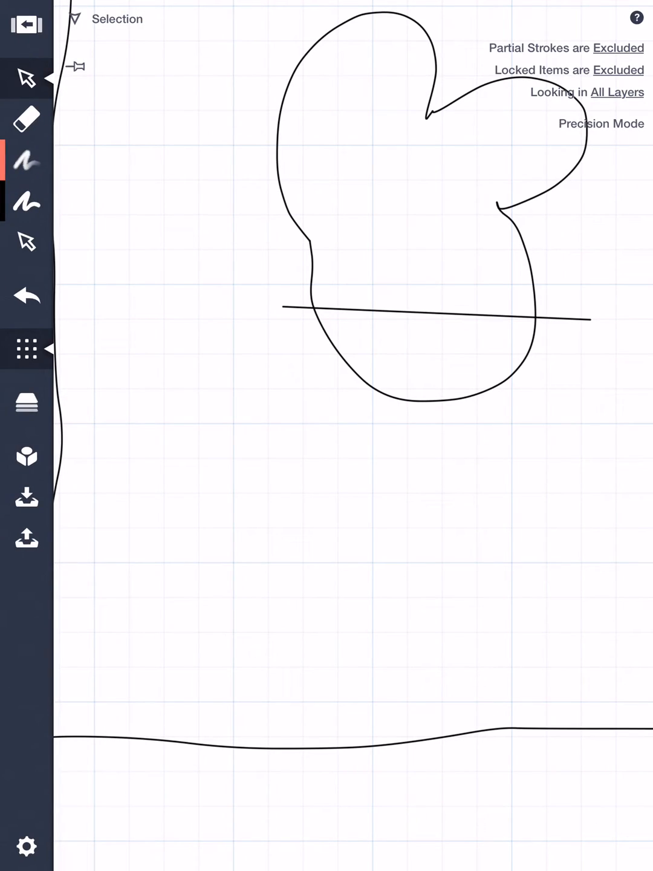
{"action": "left_click", "coordinate": [27, 203]}
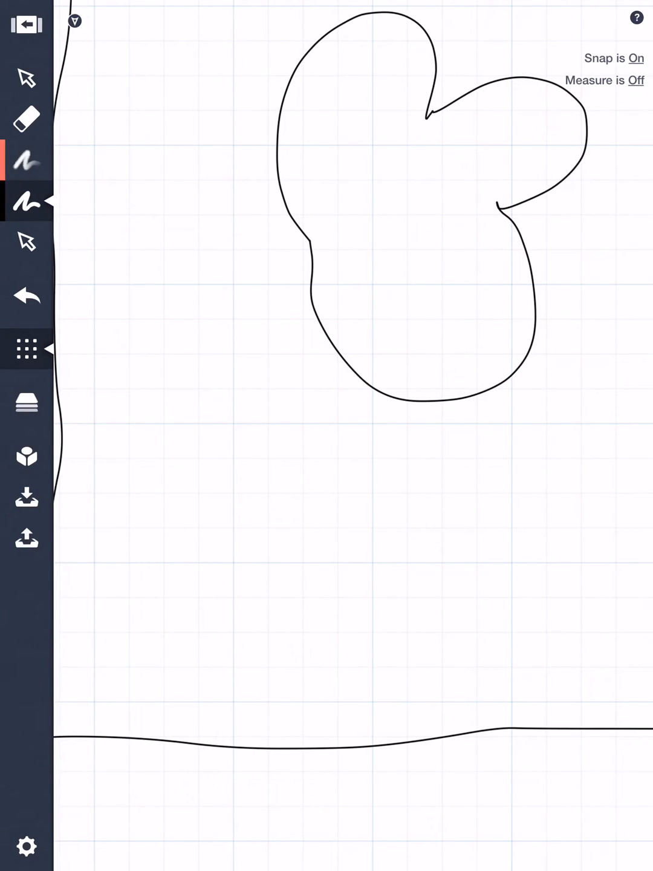
Step: Enable partial-item selection and delete the upper lobes of the curvy shape
{"action": "left_click", "coordinate": [27, 79]}
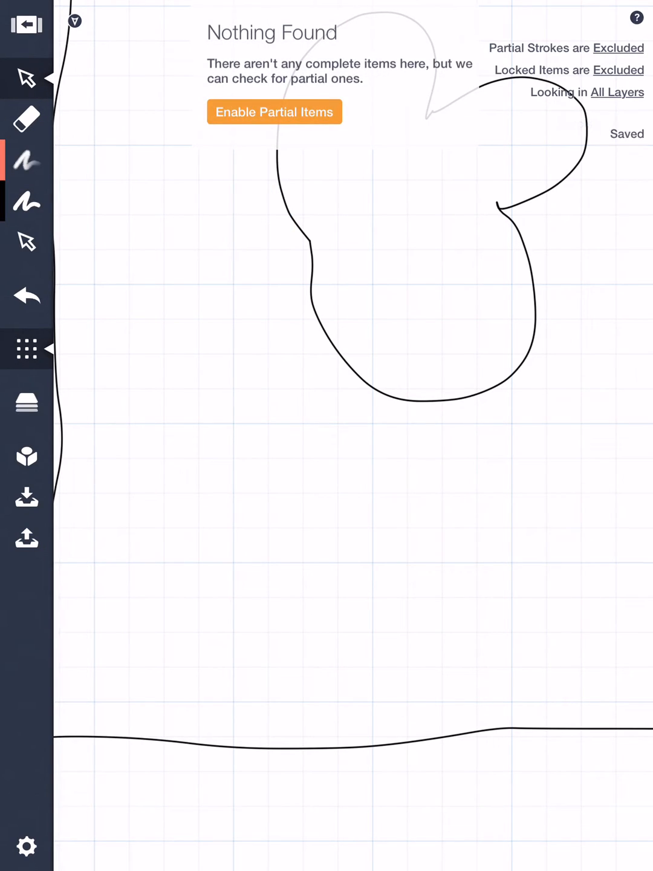
{"action": "left_click", "coordinate": [273, 111]}
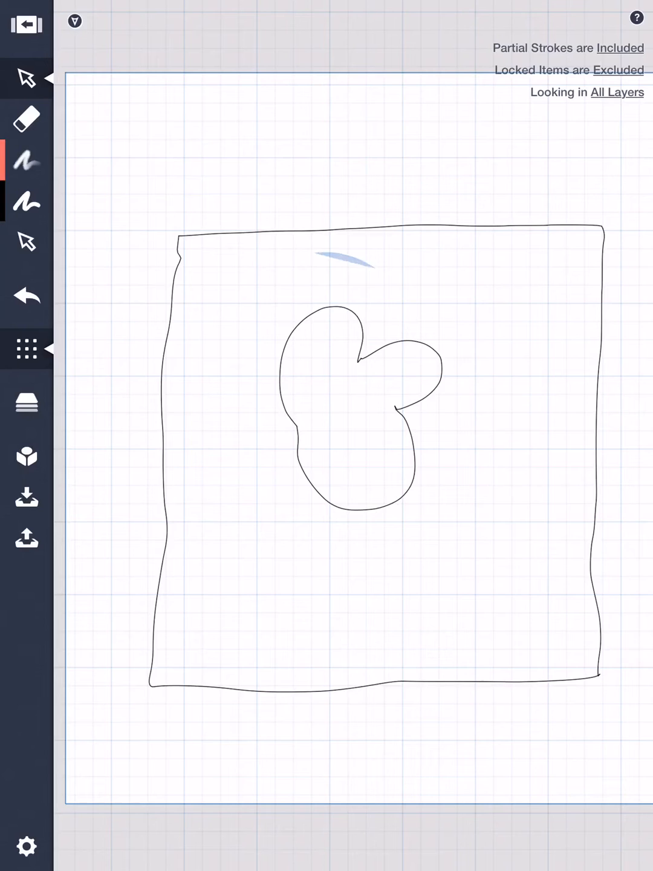
{"action": "left_click", "coordinate": [345, 412]}
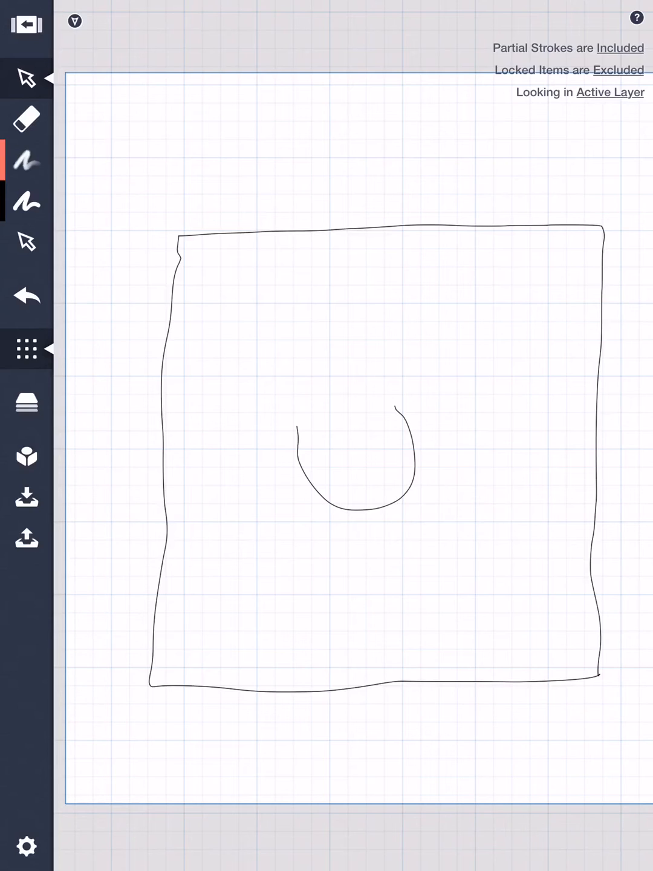
Step: Turn on the Arc guide and drag its handles over the small curve in the square
{"action": "left_click", "coordinate": [25, 78]}
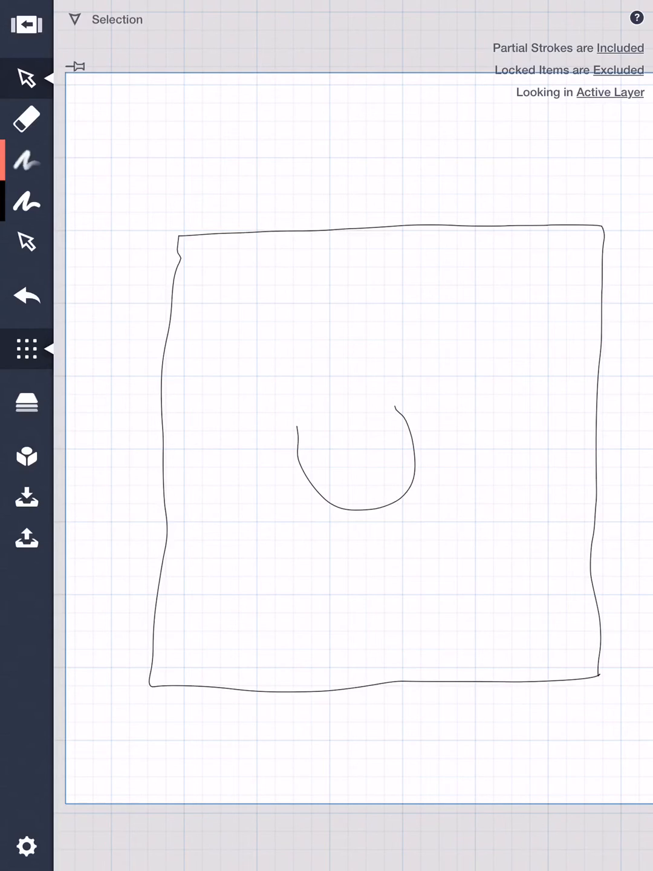
{"action": "left_click", "coordinate": [27, 203]}
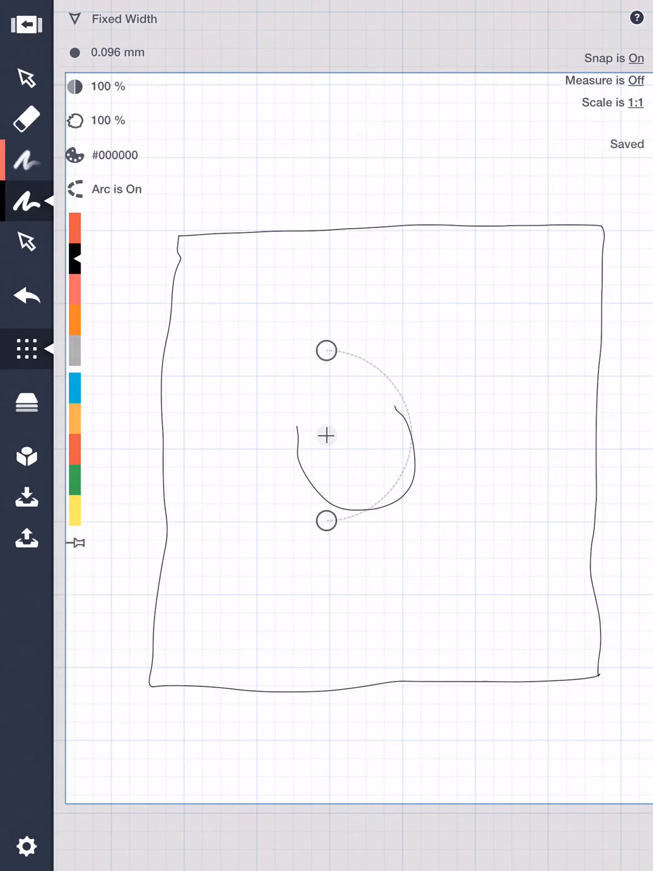
{"action": "left_click_drag", "start_coordinate": [325, 349], "coordinate": [267, 461]}
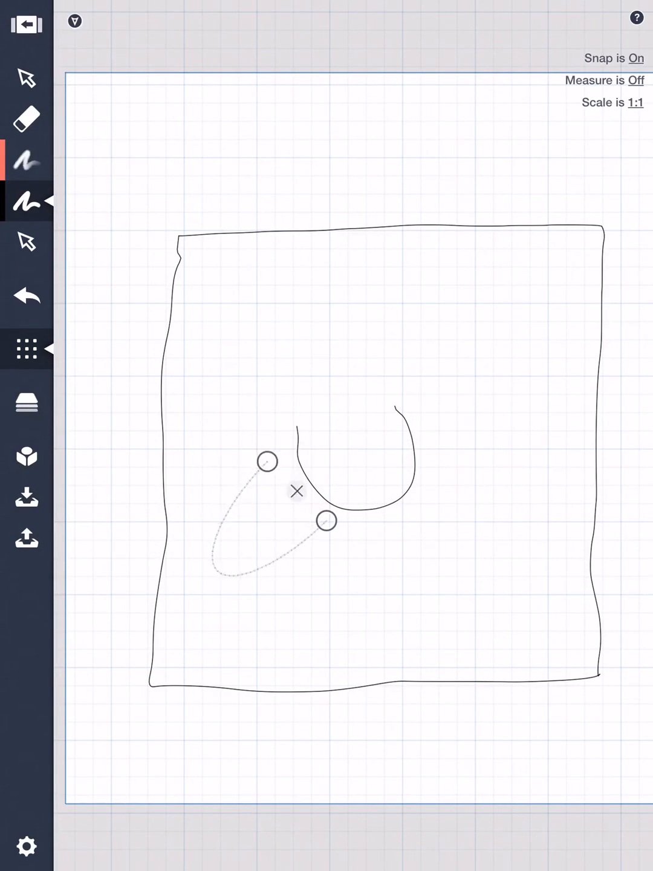
{"action": "left_click_drag", "start_coordinate": [267, 460], "coordinate": [361, 320]}
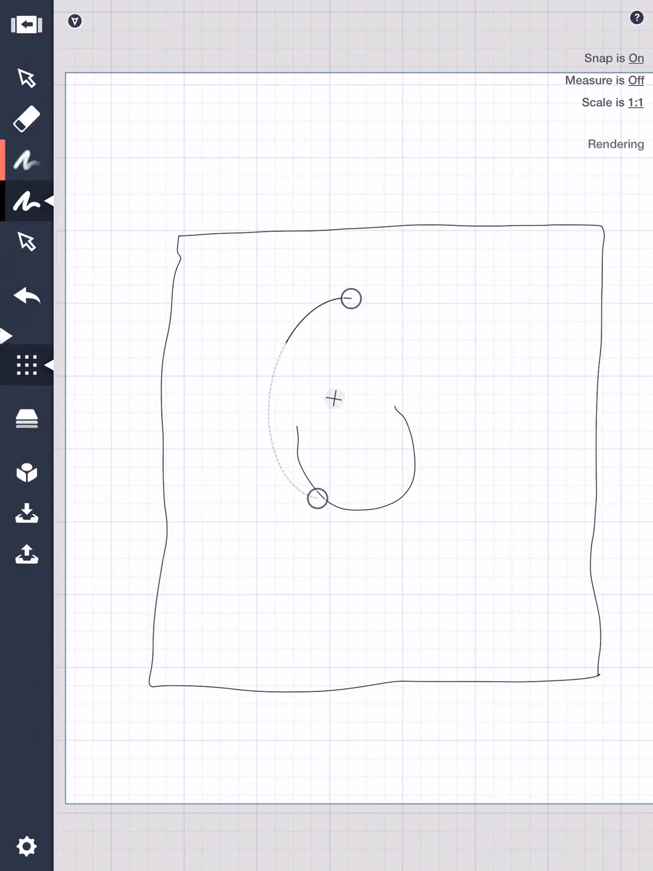
{"action": "left_click", "coordinate": [26, 295]}
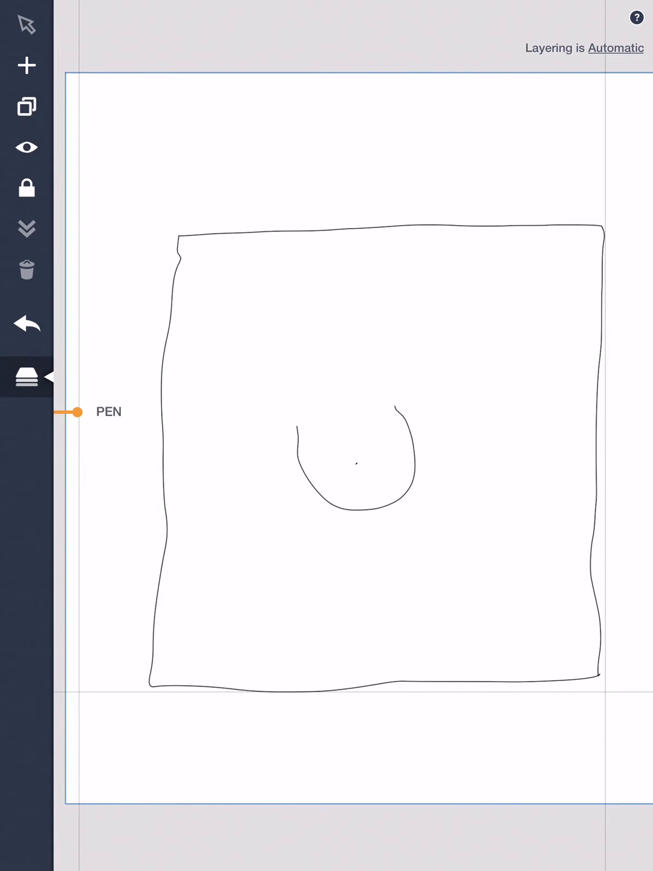
Step: Add a new layer from the Layers panel
{"action": "left_click", "coordinate": [615, 48]}
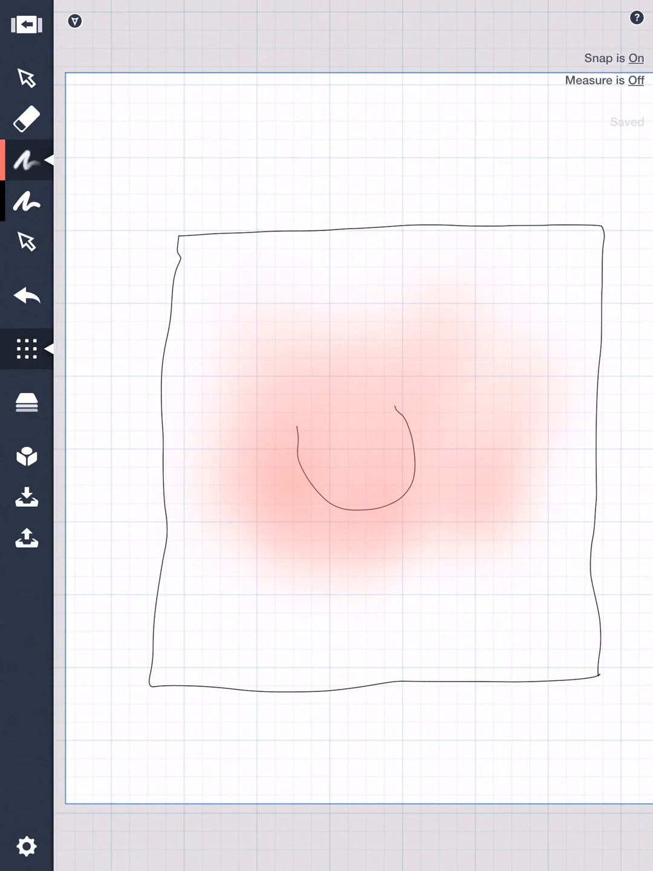
Step: Airbrush a soft red patch over the curve, then erase two straight bands through it
{"action": "left_click_drag", "start_coordinate": [206, 478], "coordinate": [544, 459]}
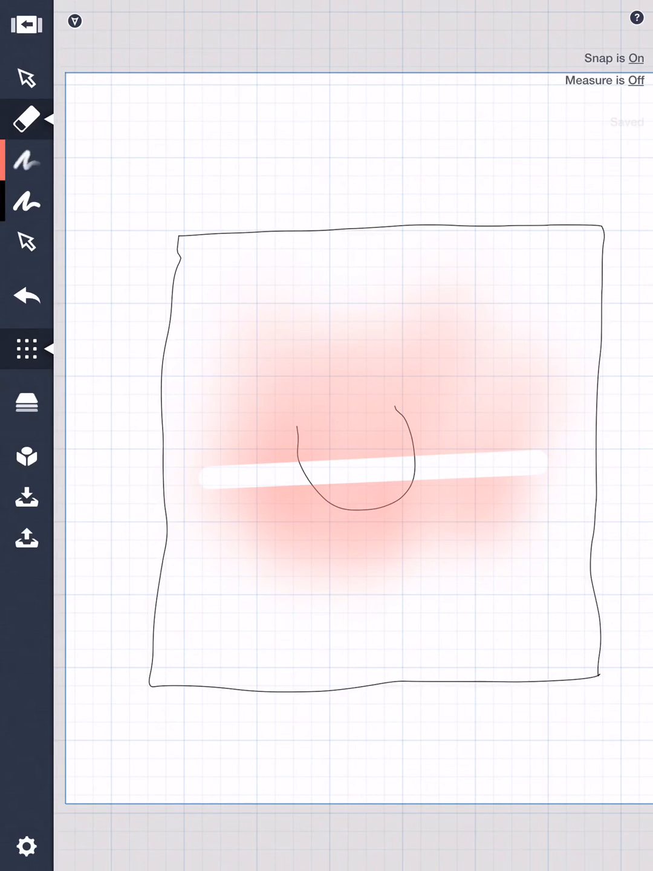
{"action": "left_click_drag", "start_coordinate": [278, 339], "coordinate": [266, 526]}
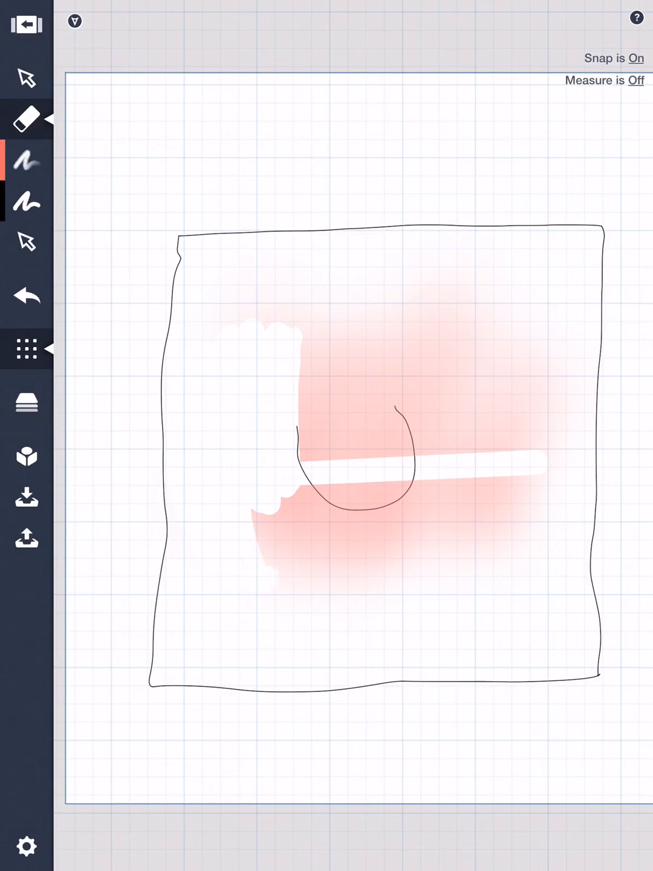
{"action": "left_click_drag", "start_coordinate": [296, 351], "coordinate": [296, 593]}
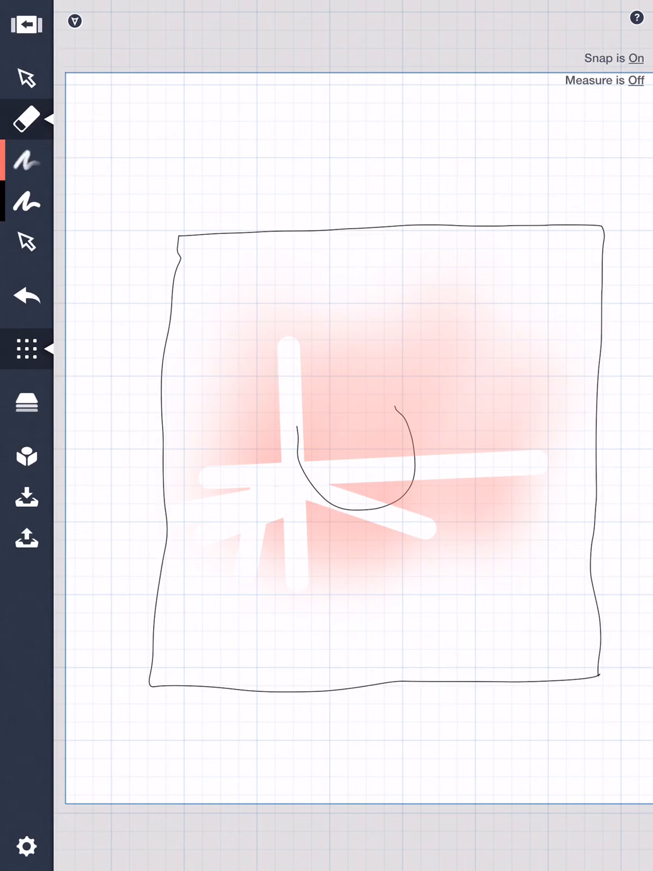
{"action": "left_click", "coordinate": [27, 118]}
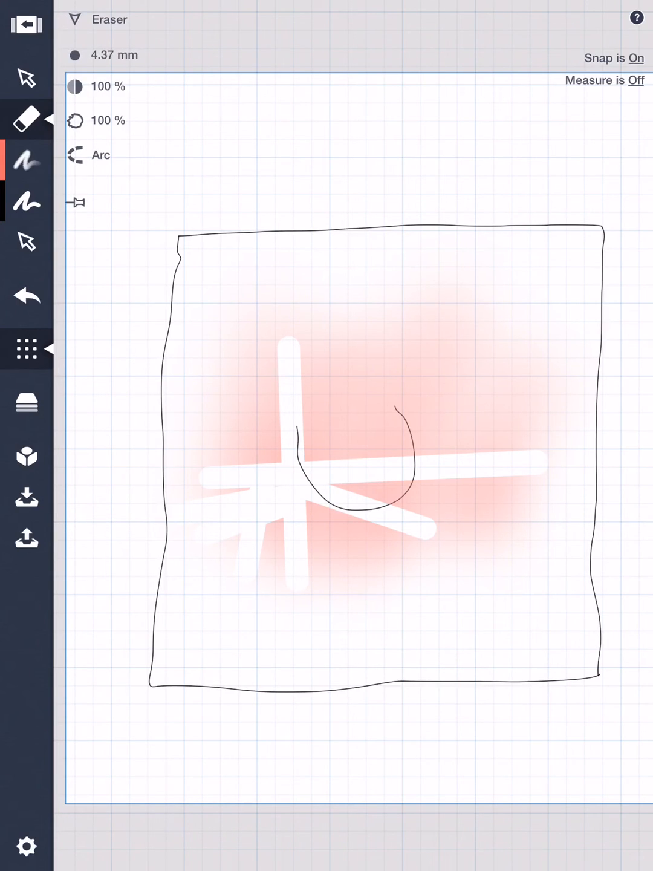